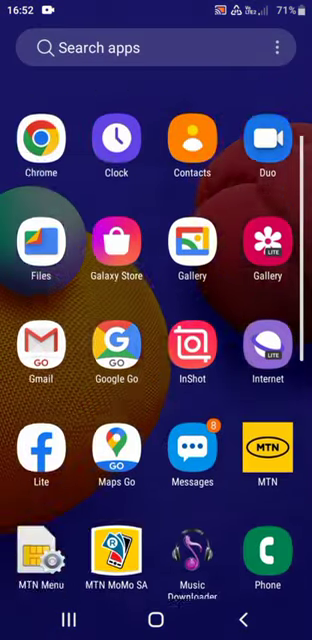
Step: Scroll the app drawer and launch the Phone app
scroll(down, 3)
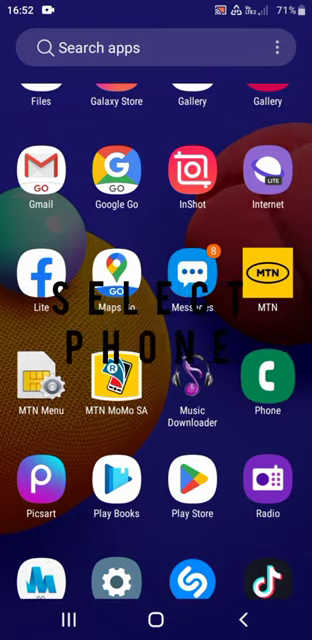
click(266, 384)
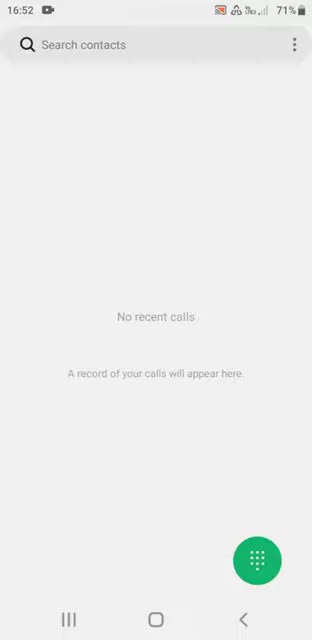
Step: Dial the USSD code *123# from the keypad and send it
click(259, 559)
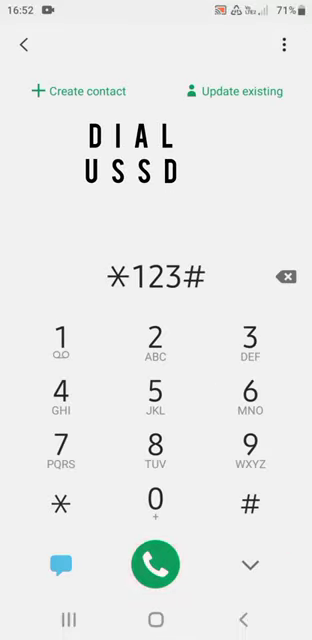
click(156, 567)
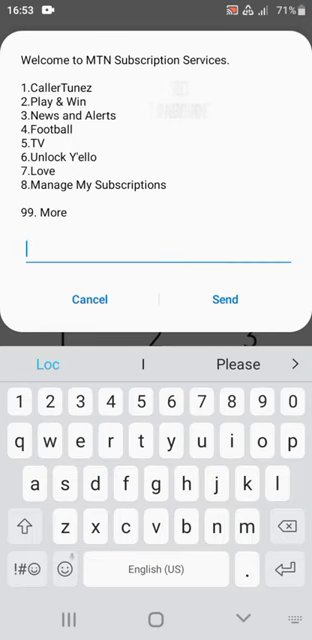
Step: Reply 8 to choose Manage My Subscriptions in the MTN menu
text(8)
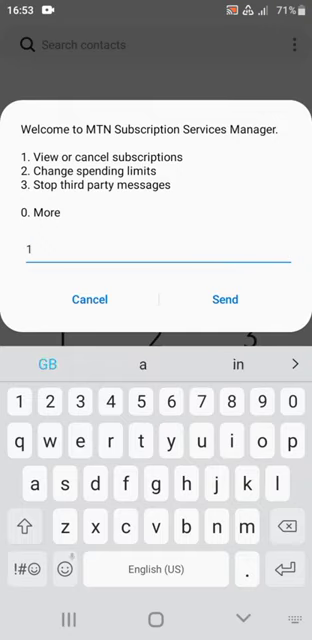
Step: Submit option 1, read the no-active-subscriptions reply, and cancel the USSD session
click(226, 299)
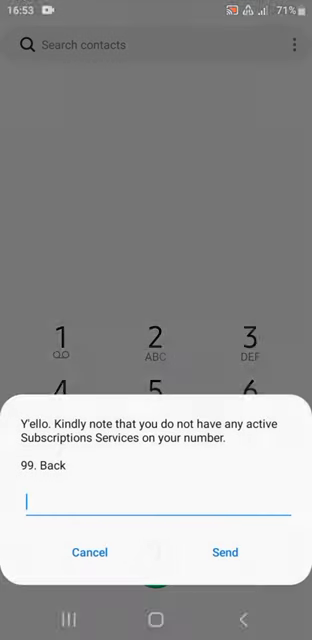
click(156, 503)
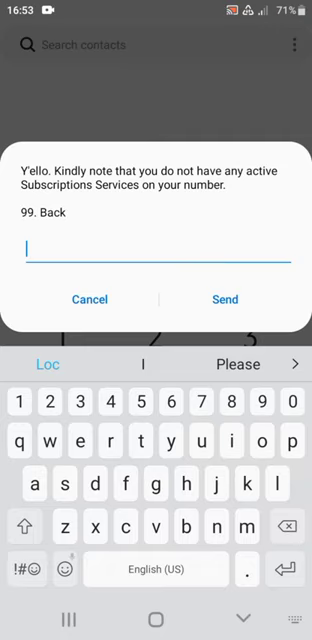
click(90, 299)
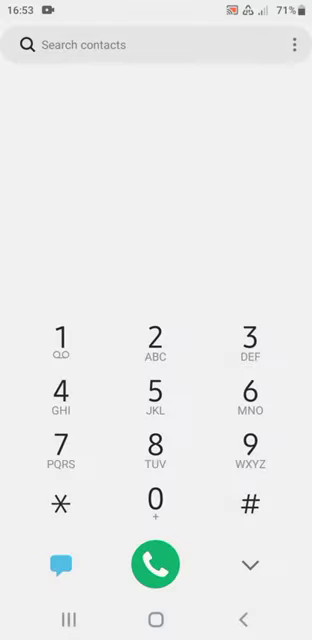